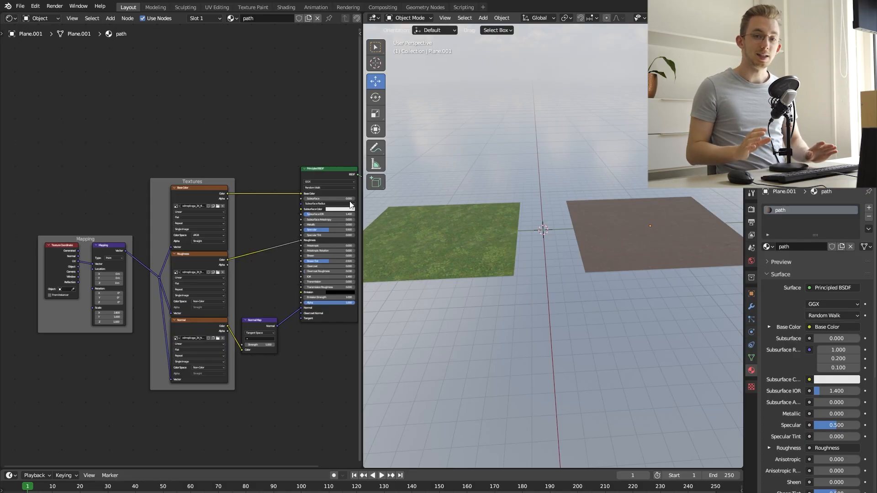
mouse_move(608, 152)
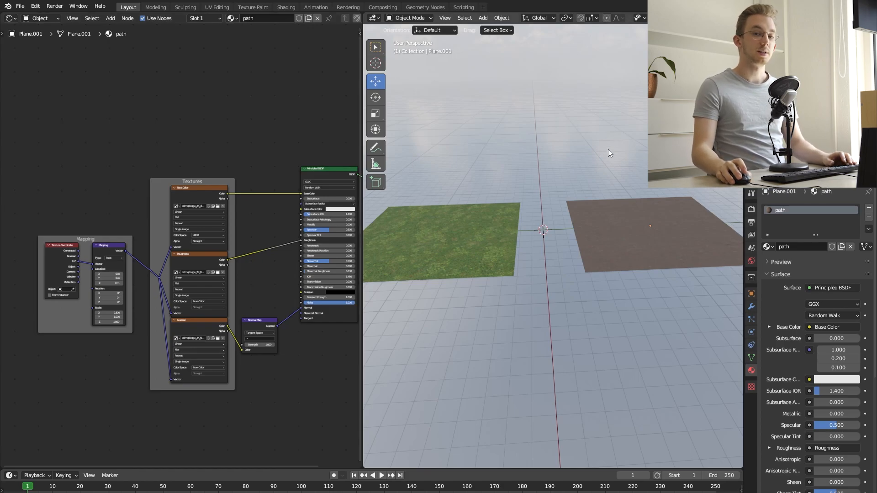
Subdivide the grass plane with 10 cuts and give it a second 'path' material slot
click(649, 234)
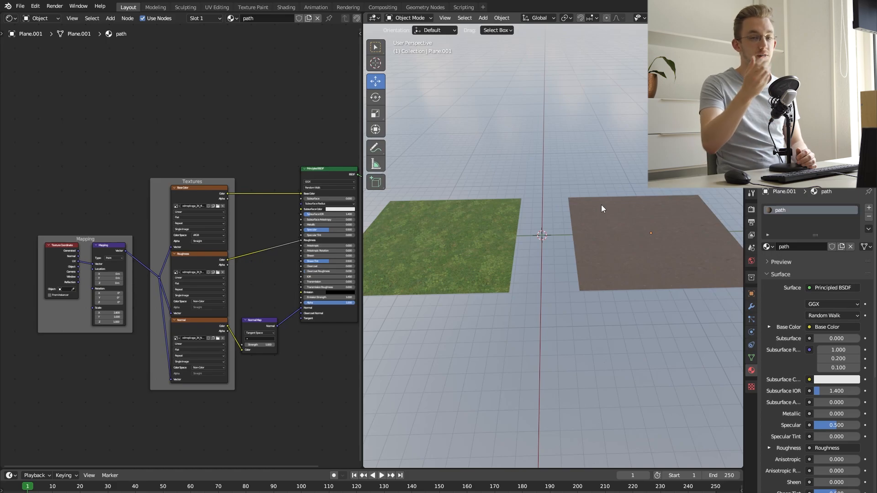
click(438, 247)
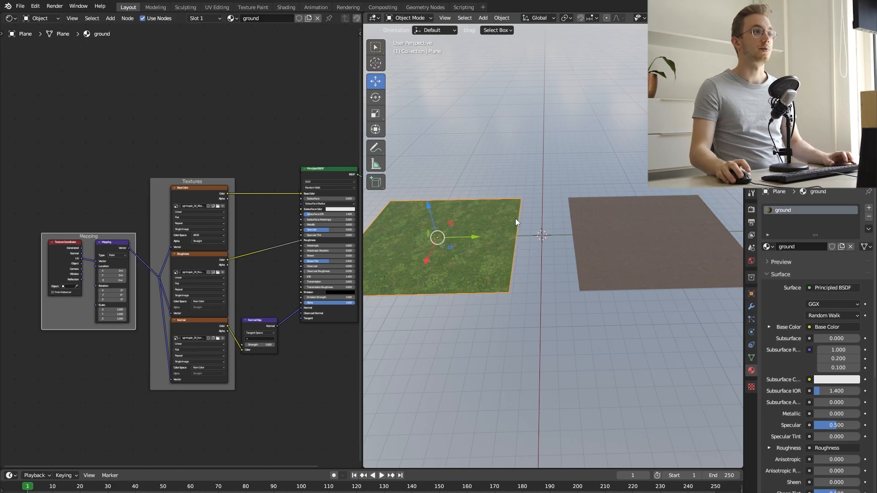
key(Tab)
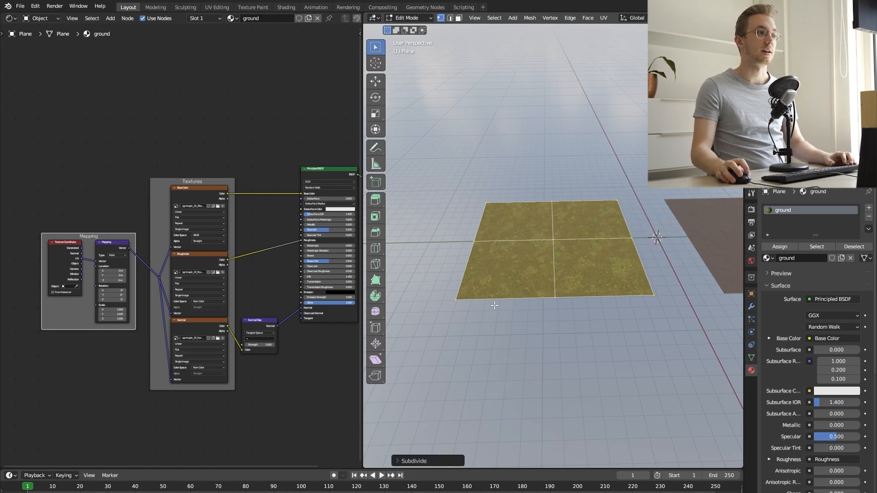
click(413, 461)
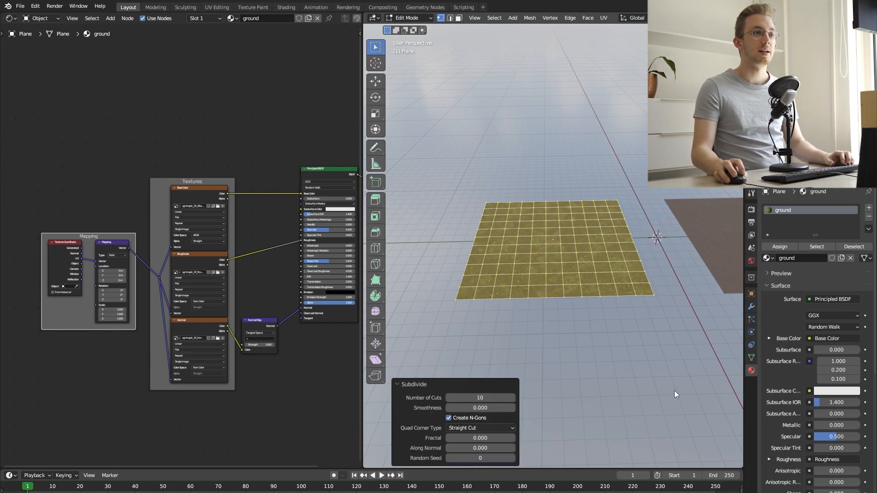
key(Tab)
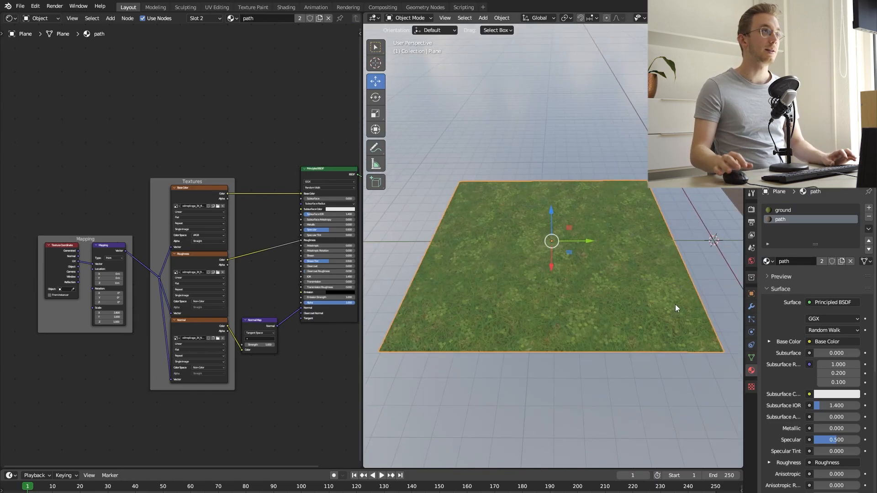
Test the path material on a strip of faces, then undo and re-subdivide the plane
key(Tab)
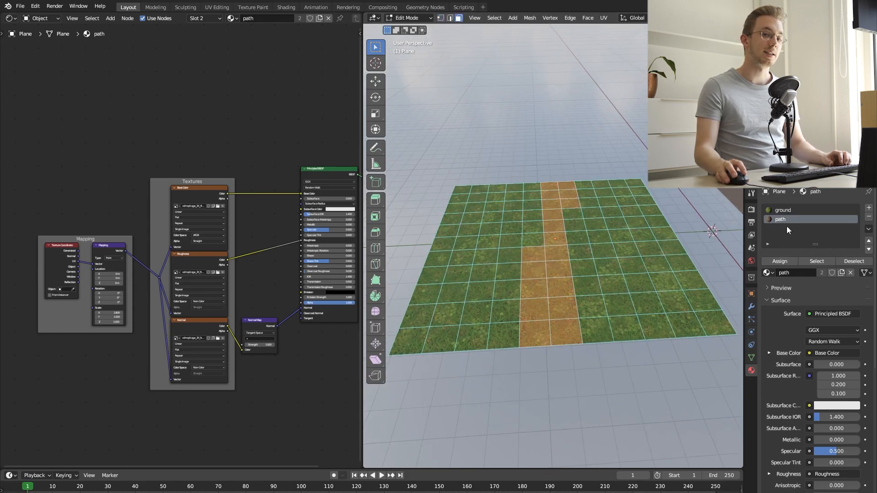
key(Tab)
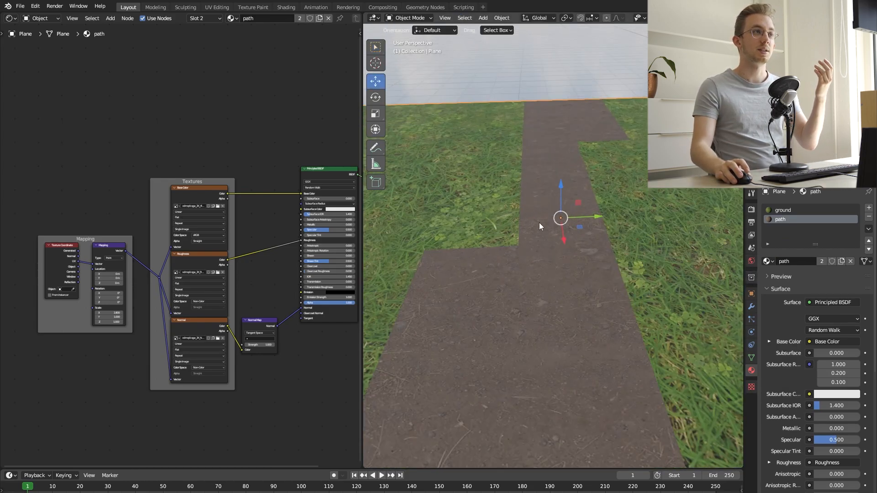
mouse_move(458, 259)
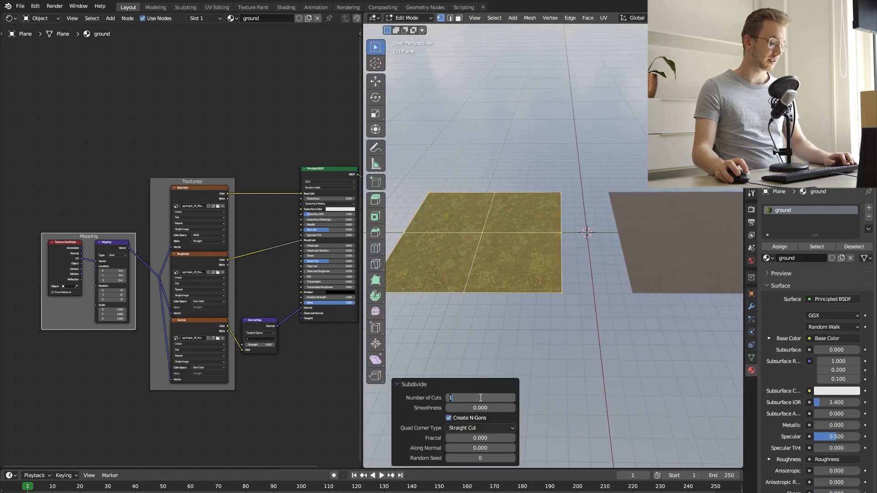
Return to Object Mode and put the grass plane into Vertex Paint mode
key(Tab)
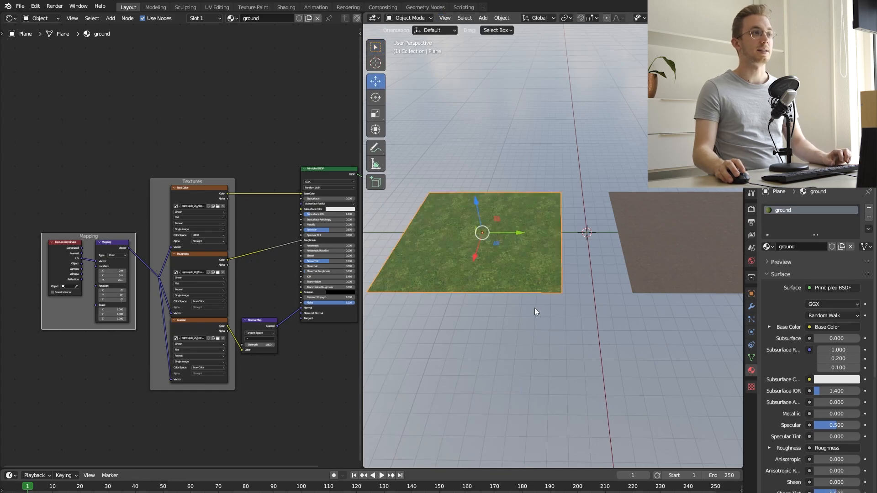
click(410, 17)
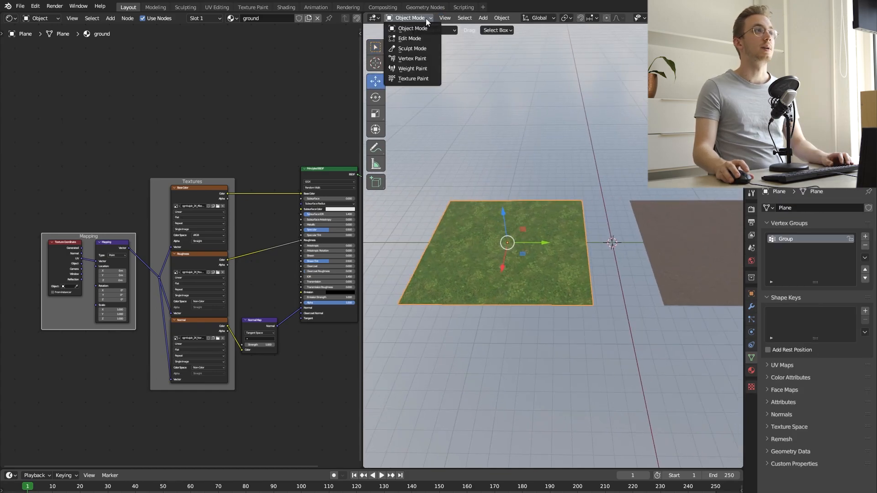
click(412, 58)
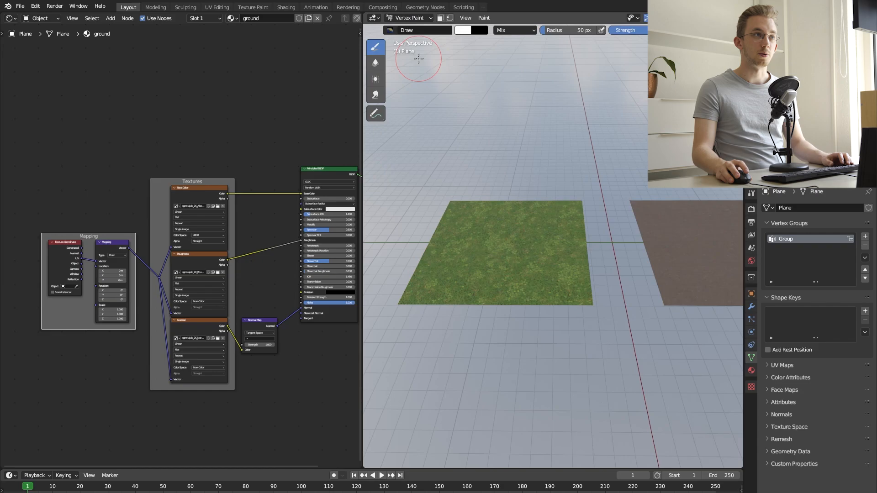
mouse_move(564, 199)
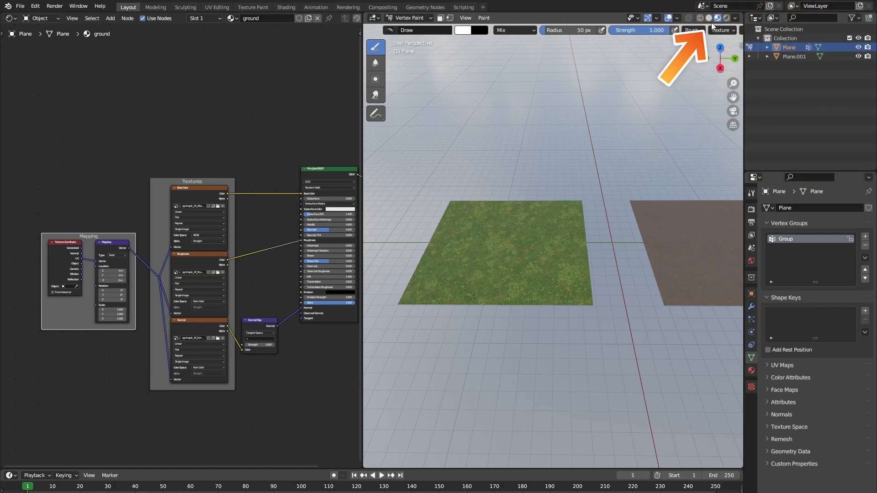
Use Solid viewport shading and fill all the plane's vertex colours with blue
click(698, 18)
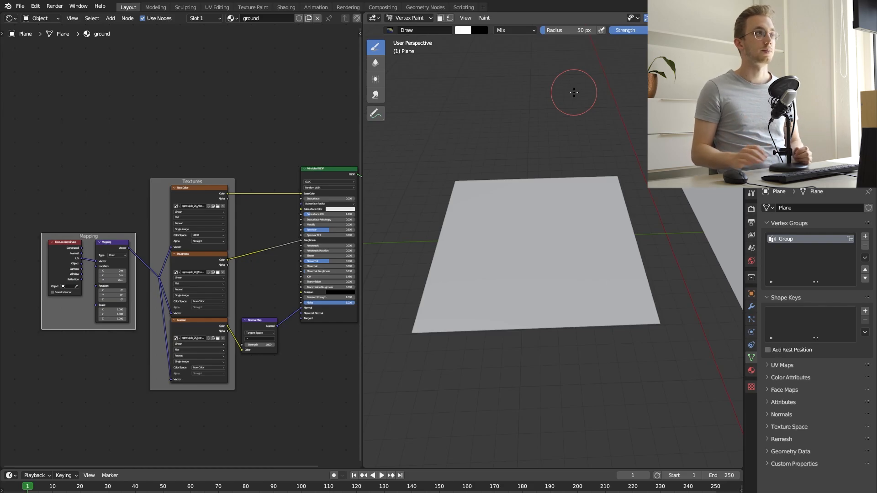
click(463, 29)
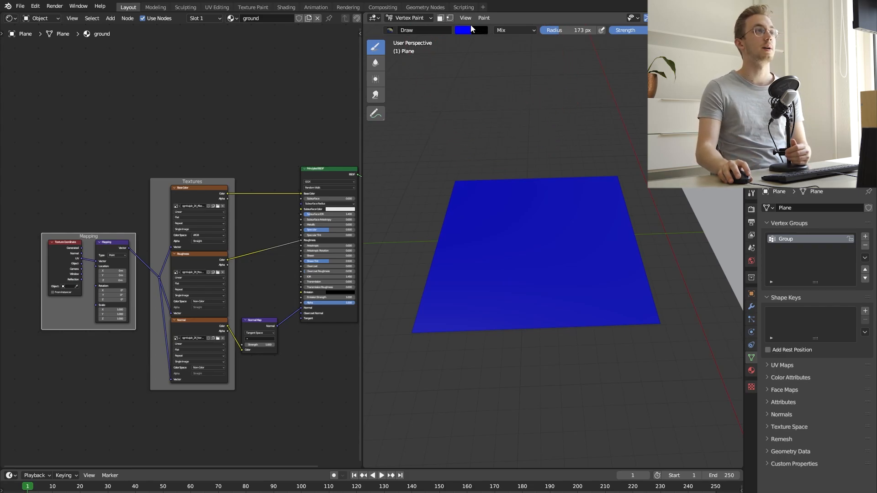
Paint a winding red path across the blue vertex colours
click(471, 30)
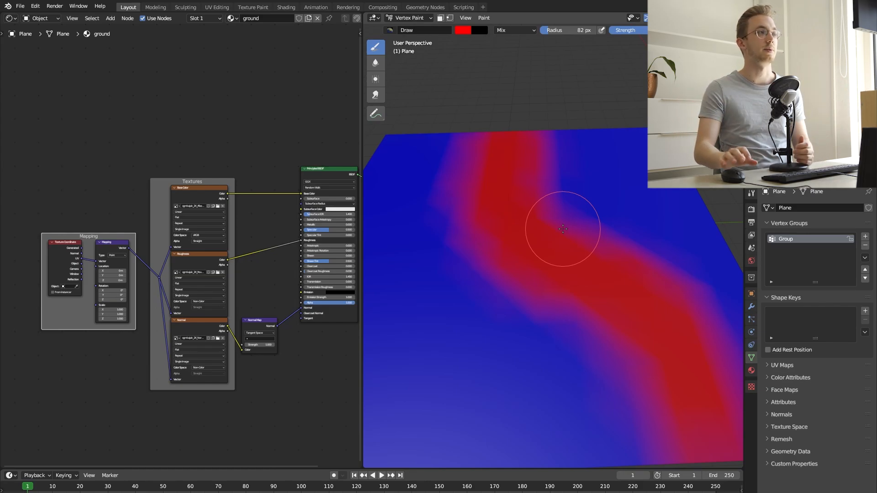
mouse_move(555, 211)
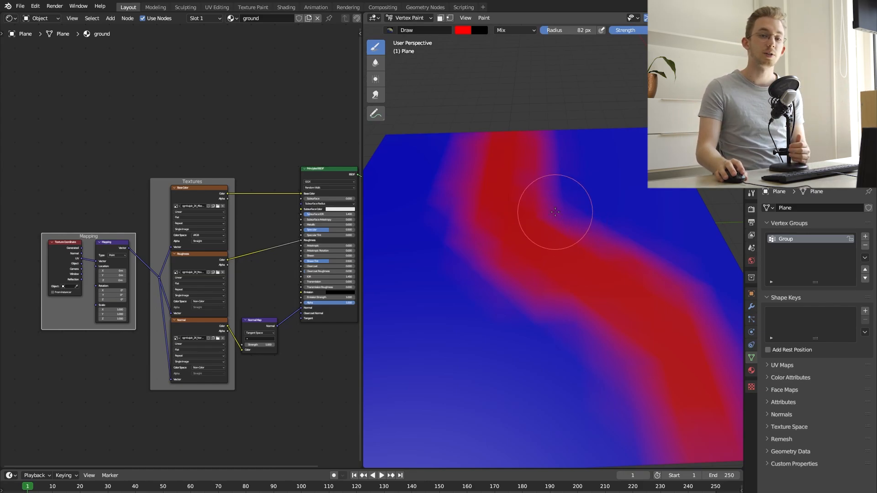
click(408, 17)
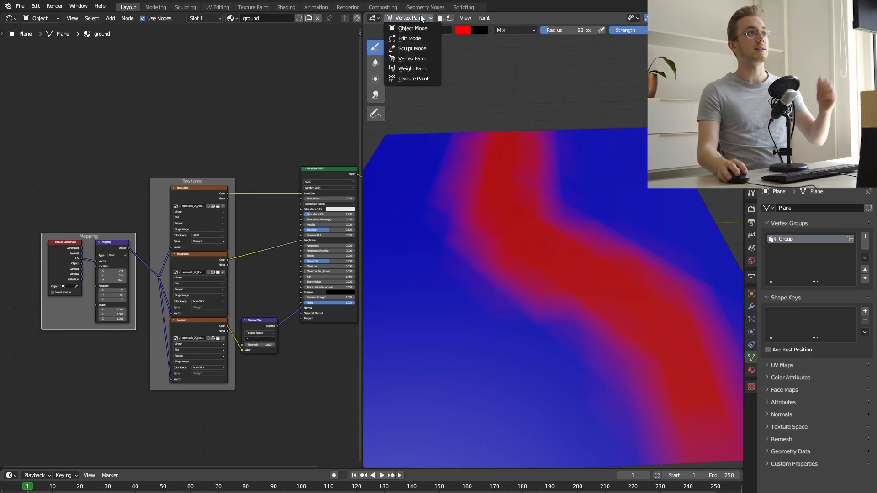
Switch to Object Mode and pan so the grass and dirt planes are both visible
click(412, 28)
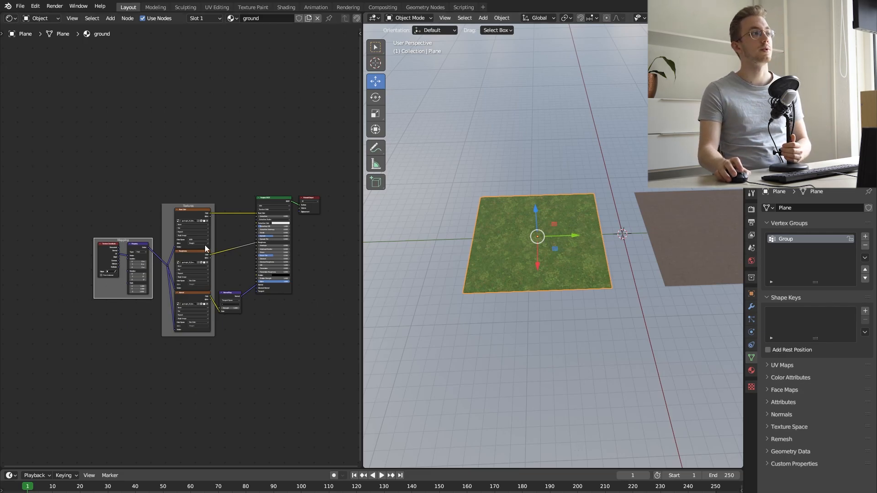
mouse_move(368, 190)
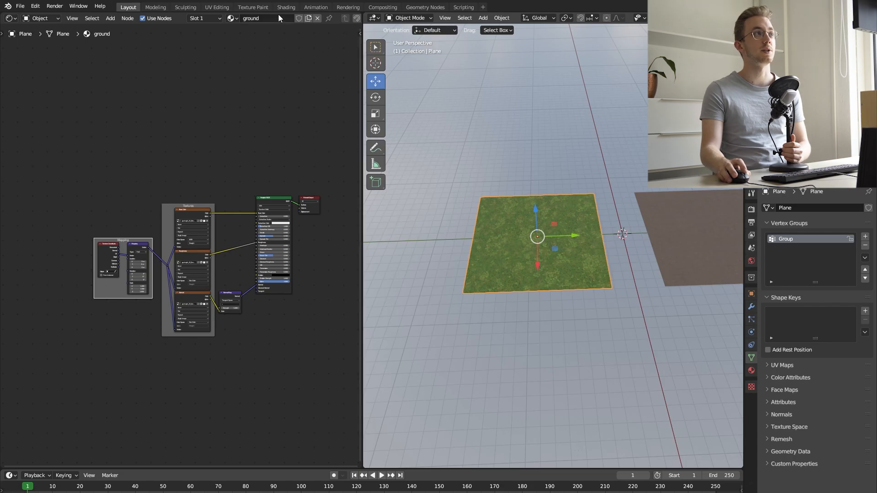
mouse_move(267, 137)
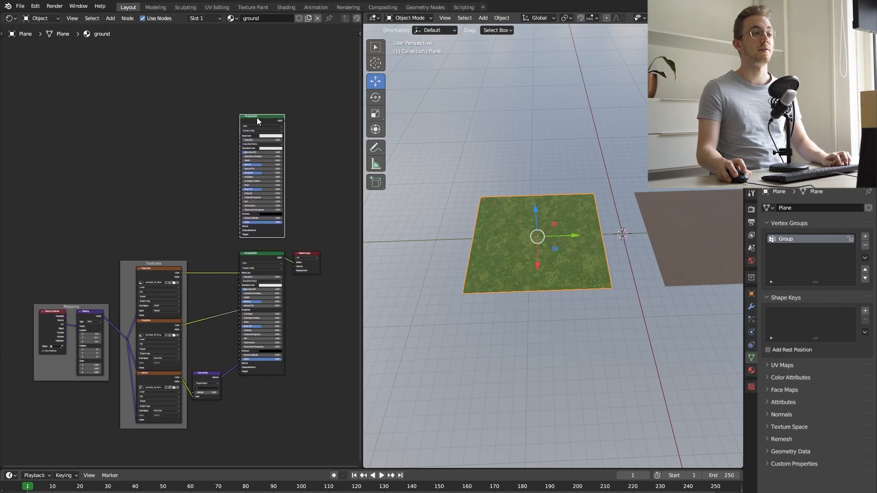
mouse_move(263, 97)
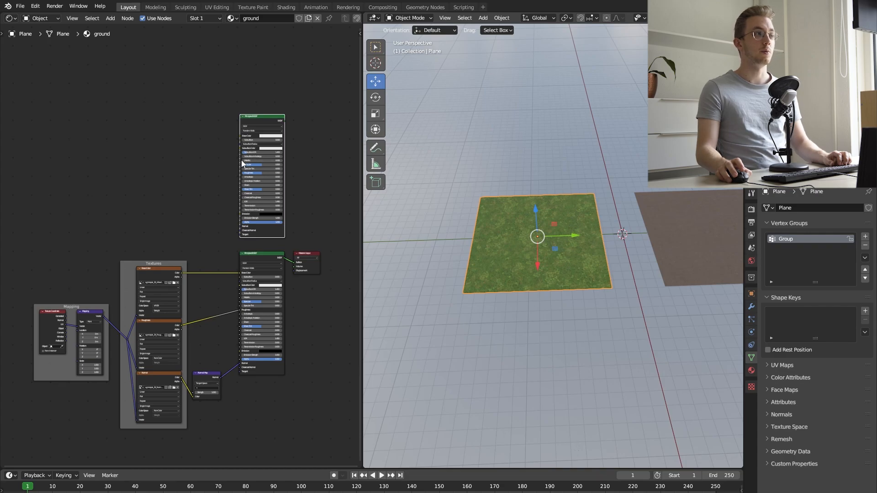
mouse_move(142, 421)
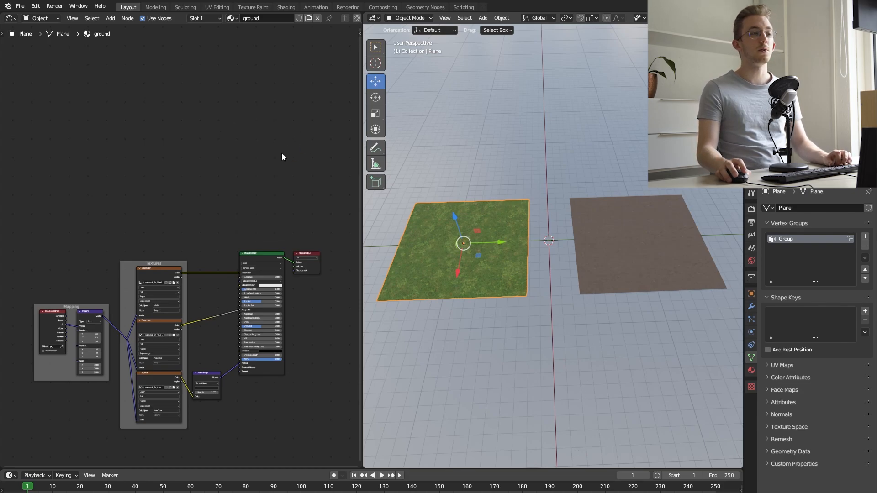
mouse_move(631, 231)
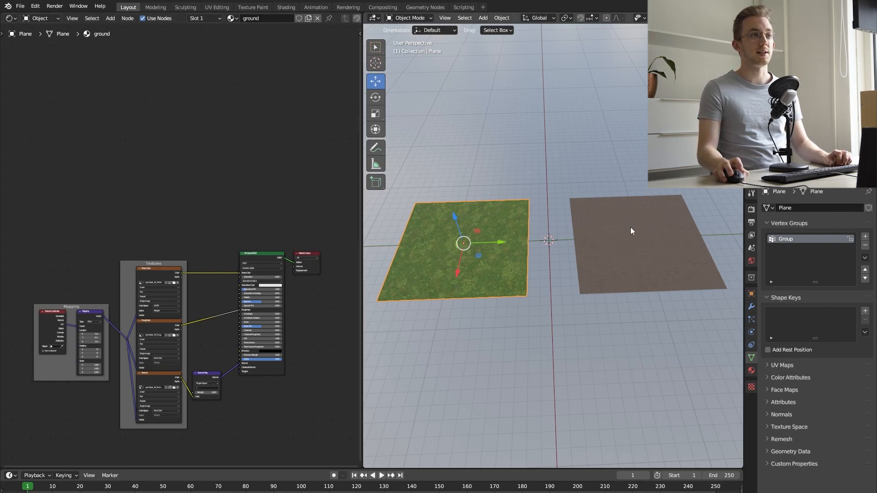
Copy the dirt plane's texture and shader nodes into the grass plane's material
click(649, 237)
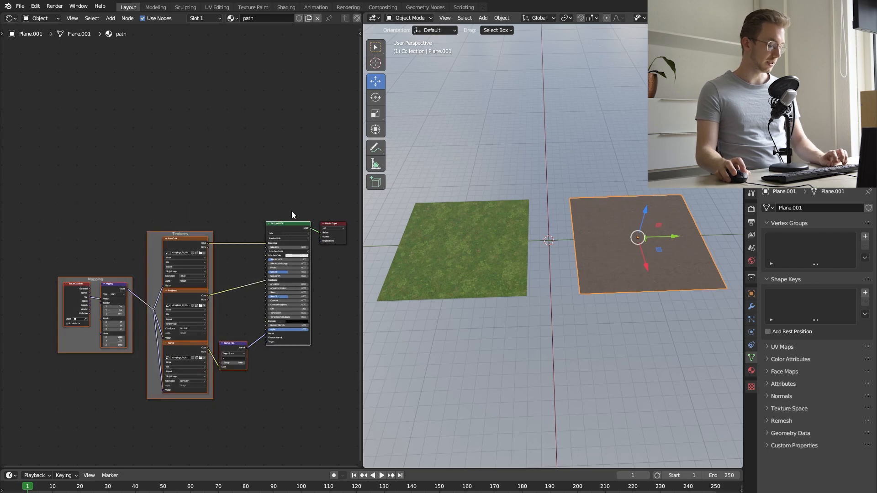
click(453, 249)
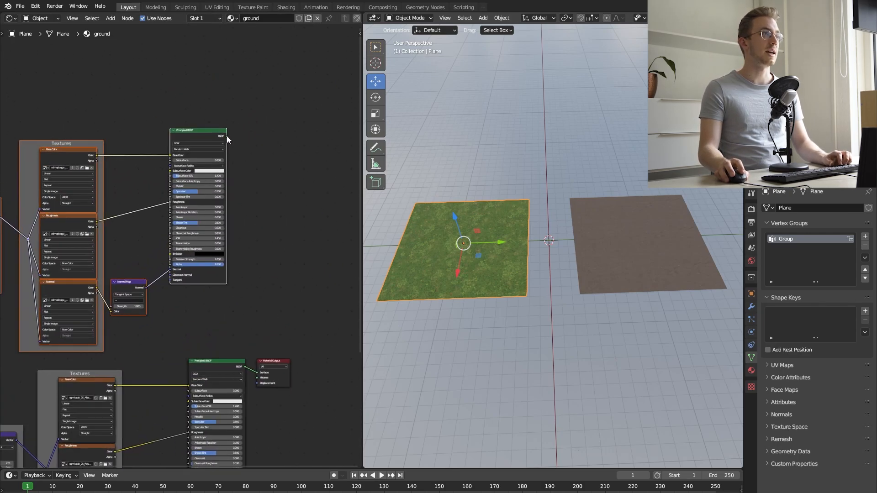
Add a Mix Shader fed by both Principled BSDFs and wired to Material Output
text(mix sha)
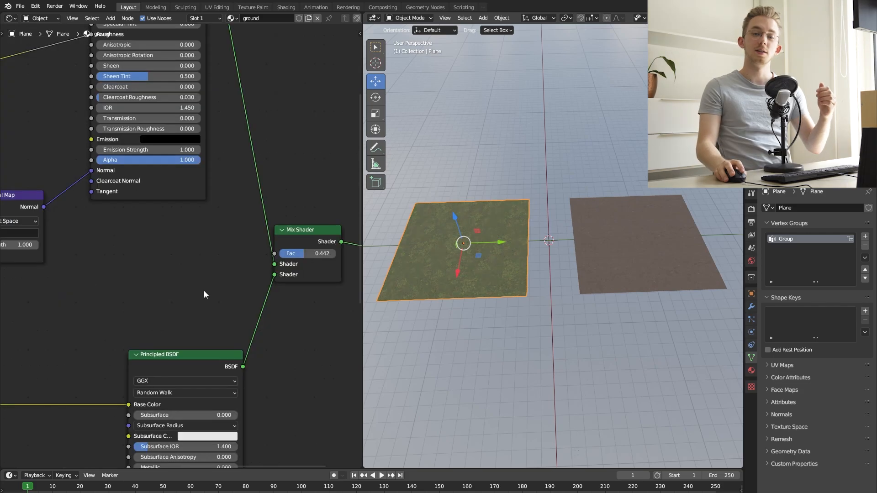
mouse_move(211, 261)
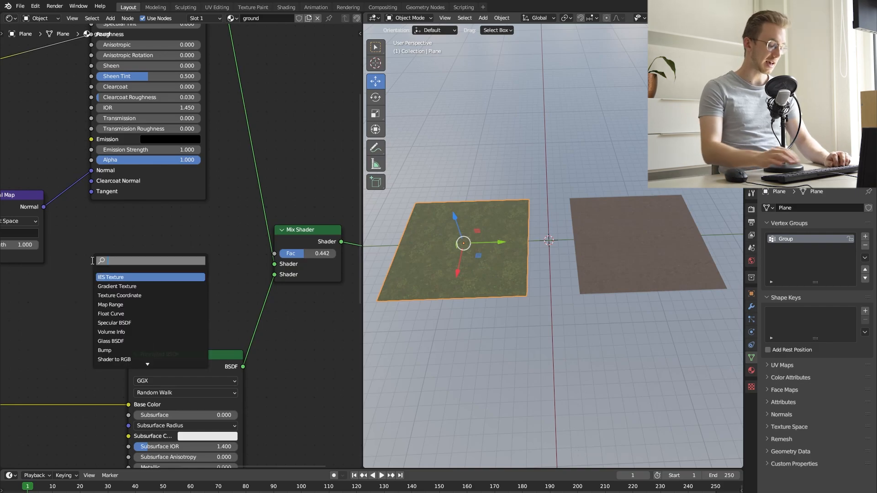
Add Color Attribute and Separate Color nodes, routing a colour channel into the Mix factor
text(color a)
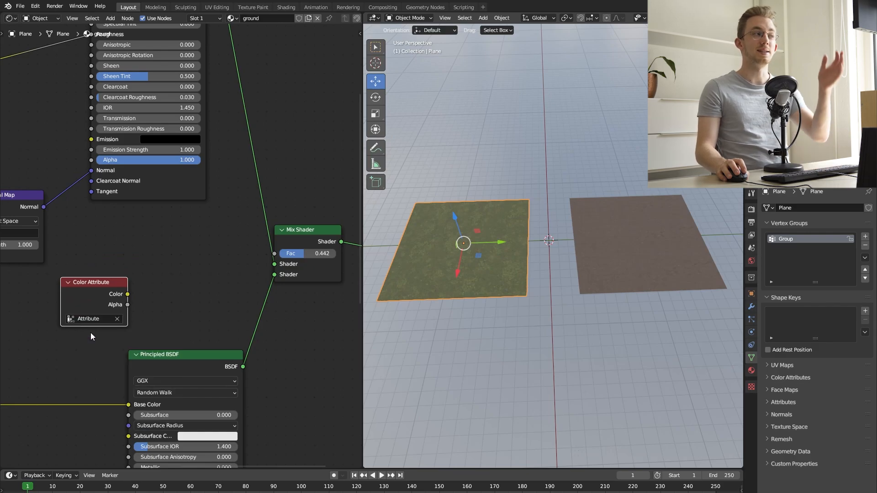
mouse_move(101, 326)
text(sep)
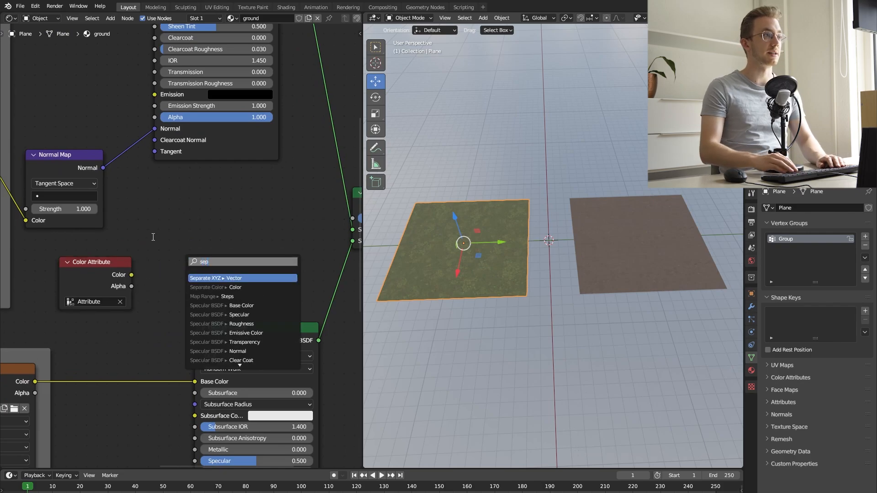
click(235, 286)
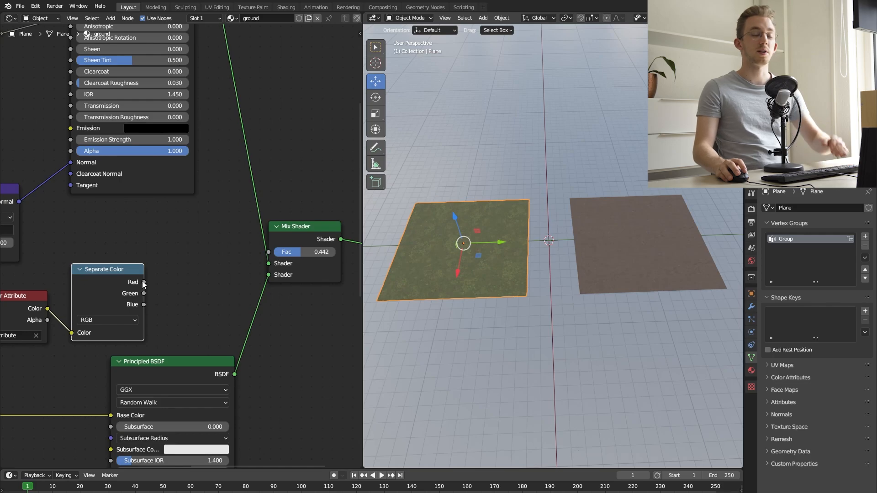
mouse_move(145, 287)
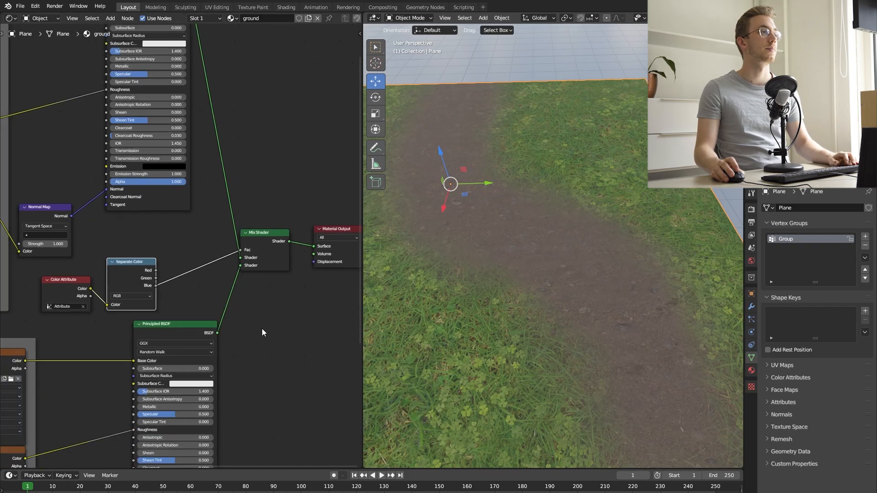
click(262, 331)
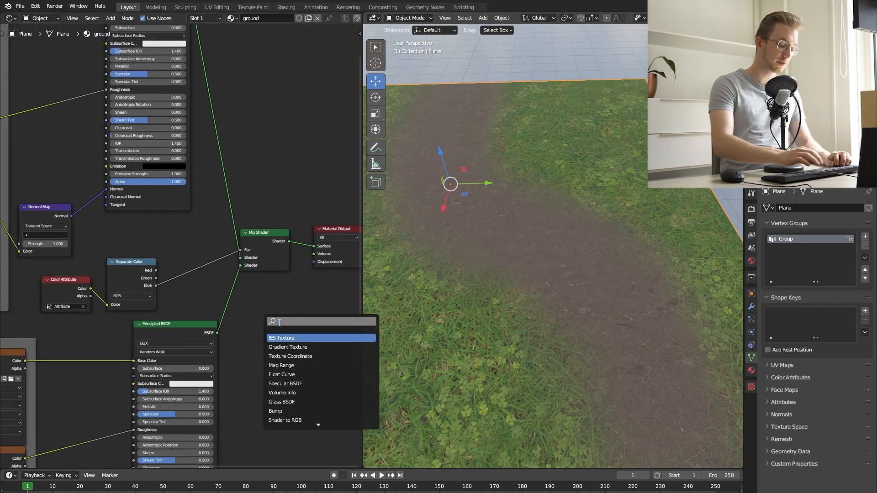